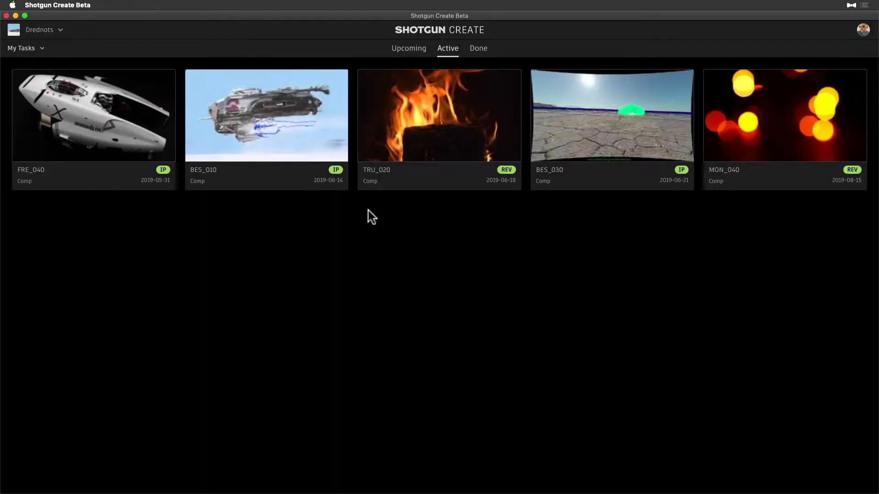
mouse_move(272, 115)
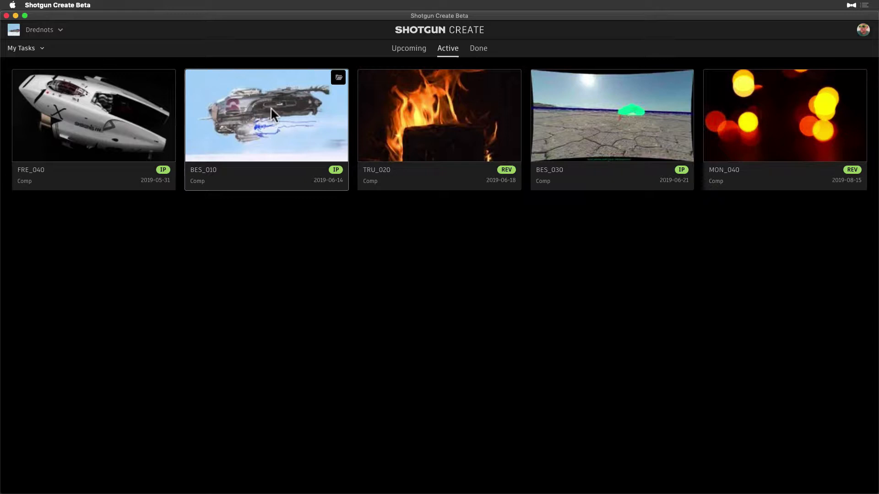
mouse_move(614, 124)
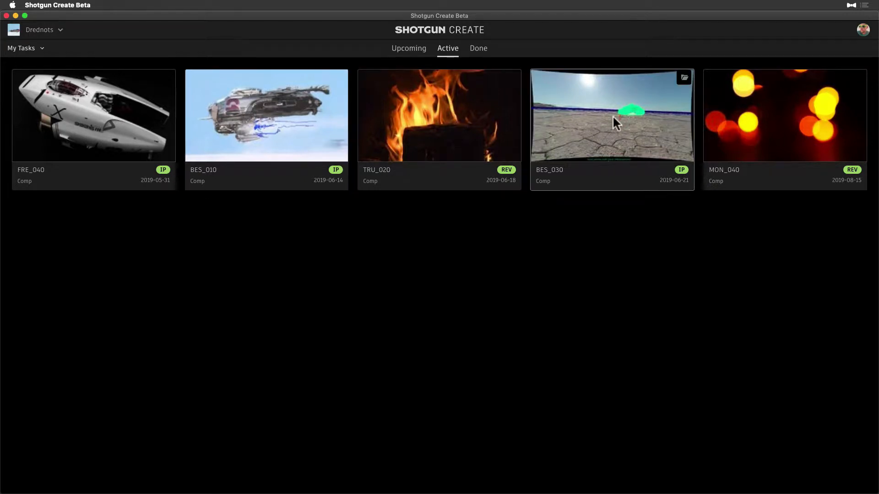
List the creative tools (Maya, Nuke, Photoshop, toolkit apps) that can launch BES_030 from its card
left_click(683, 76)
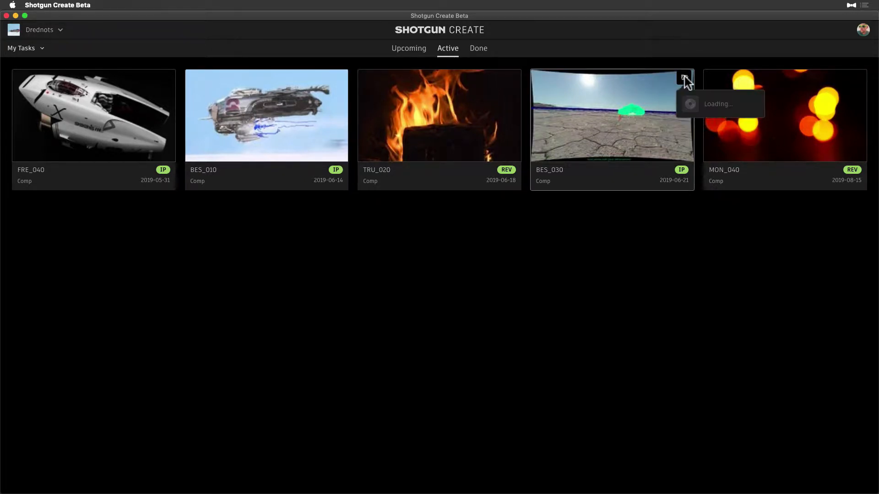
left_click(682, 79)
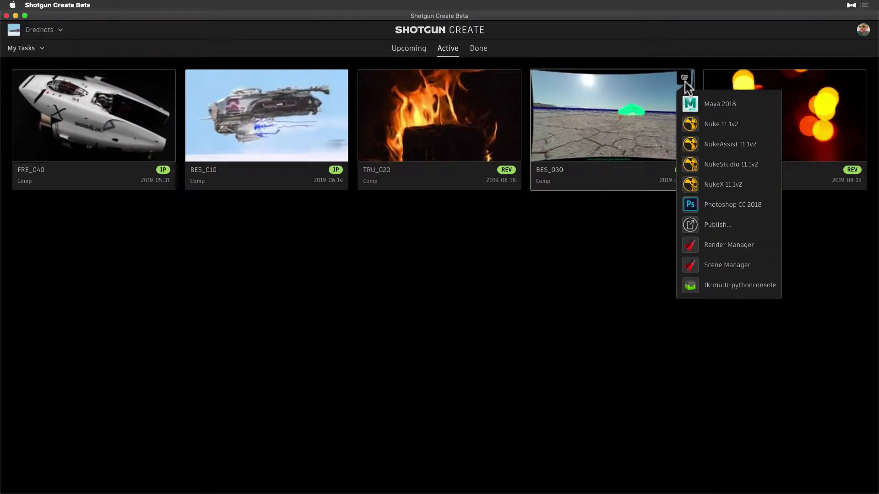
mouse_move(726, 264)
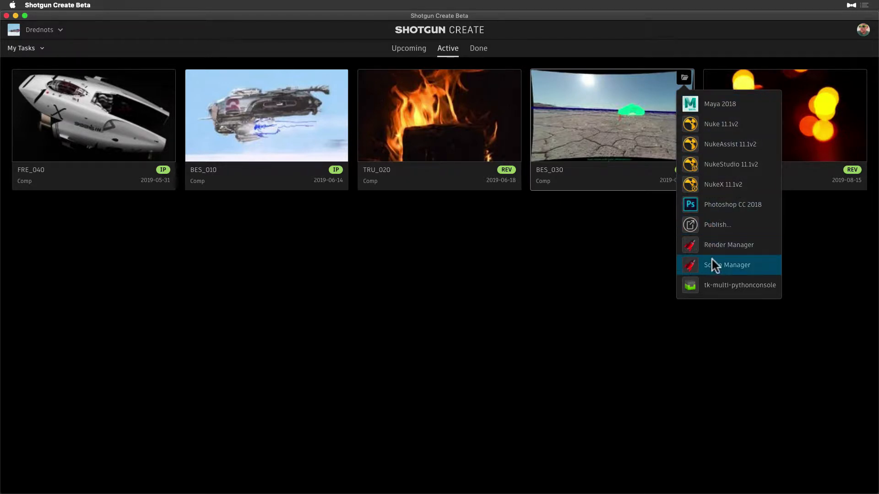
mouse_move(721, 248)
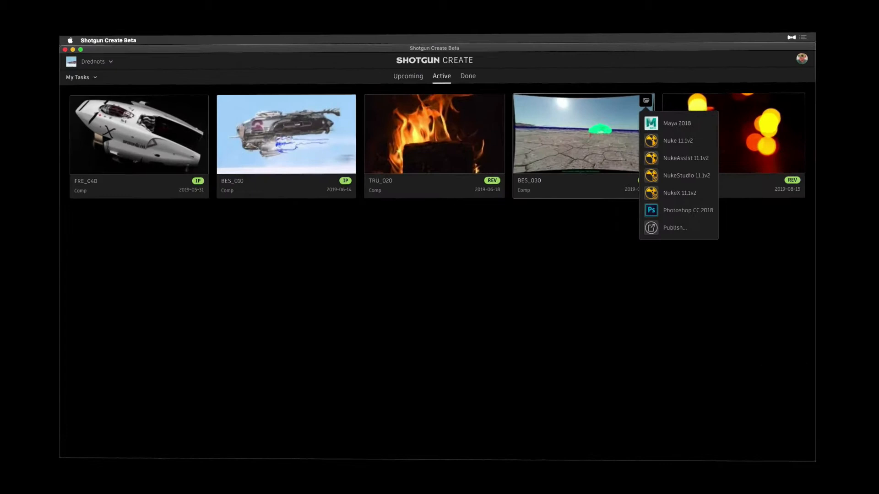
Show BES_030's Comp task detail page with version v10 and its activity feed
left_click(678, 141)
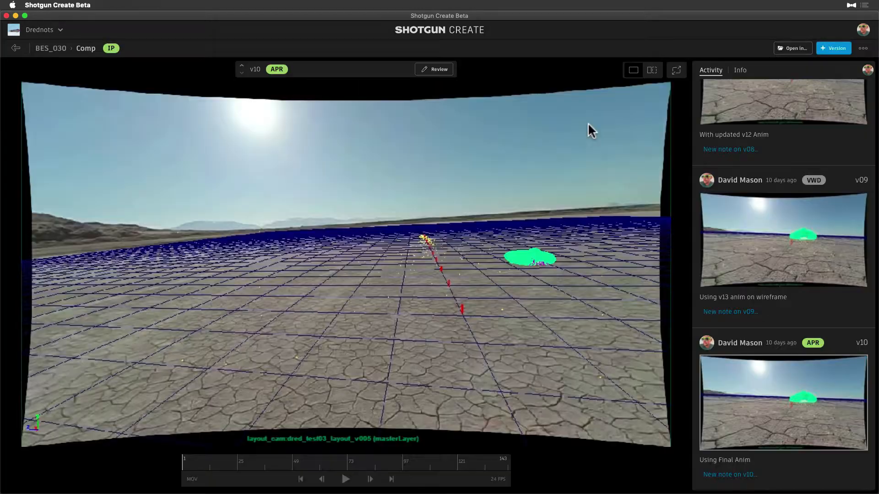
List the launch apps (Maya, Nuke variants, Photoshop, Publish) from BES_030's task view
left_click(792, 48)
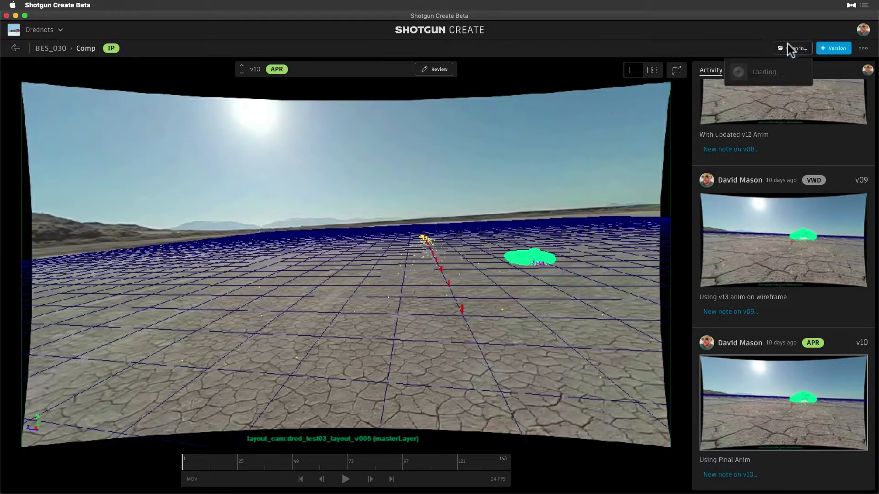
left_click(792, 47)
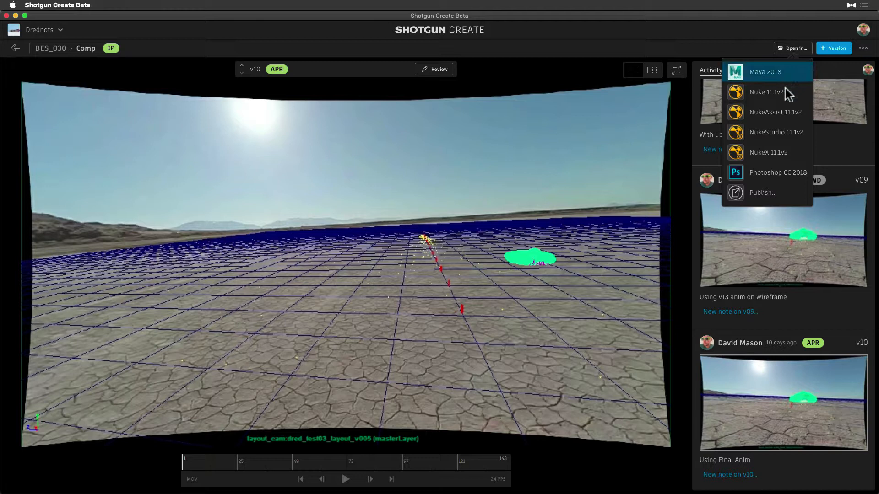